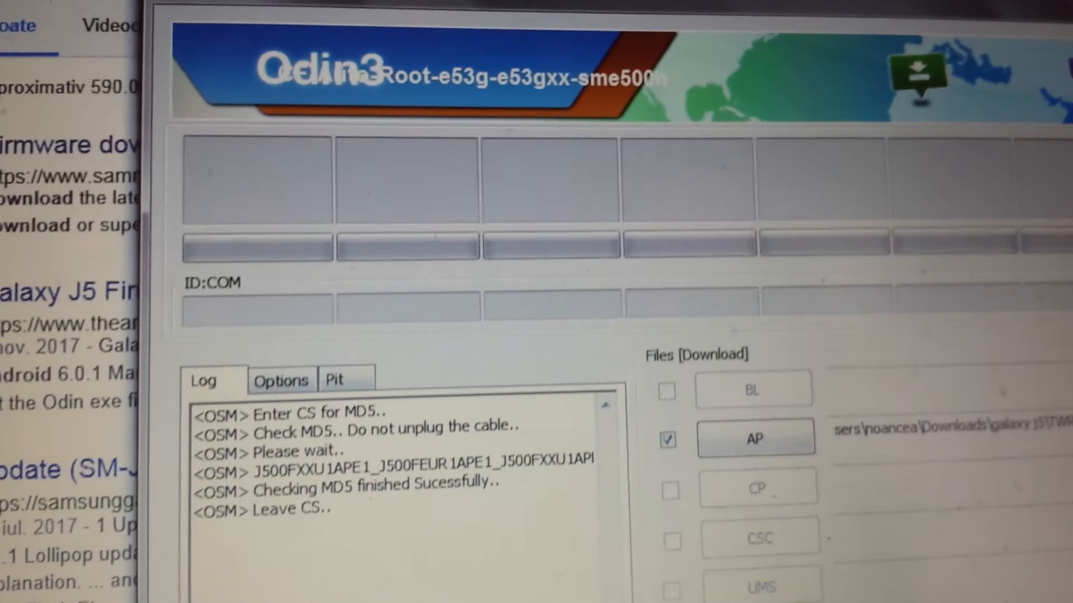
Scroll the Odin3 log while the firmware .tar.md5 finishes its MD5 check.
scroll(down, 3)
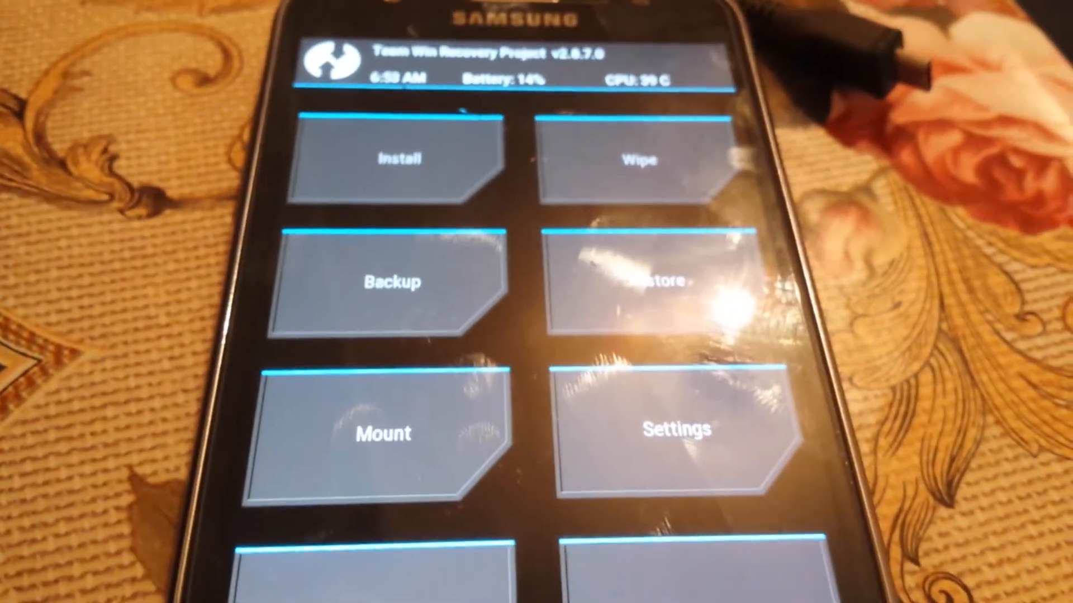
Open TWRP's Advanced Wipe partition list, 'Select Partitions to Wipe'.
click(639, 160)
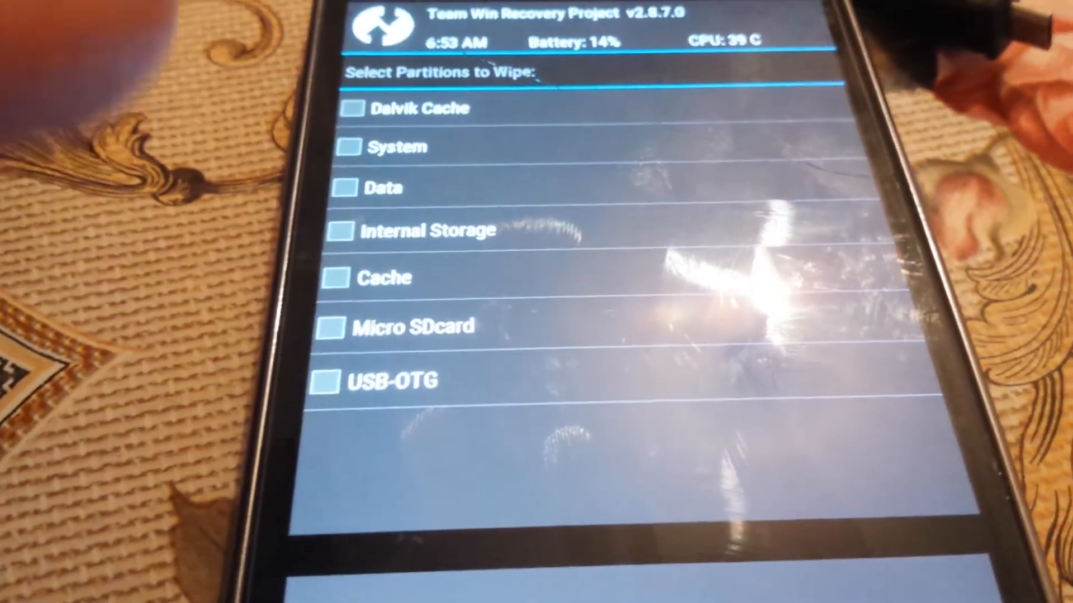